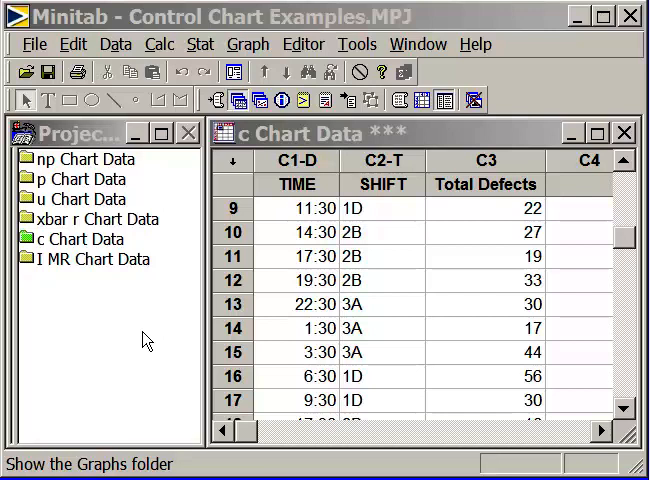
pyautogui.moveTo(140, 338)
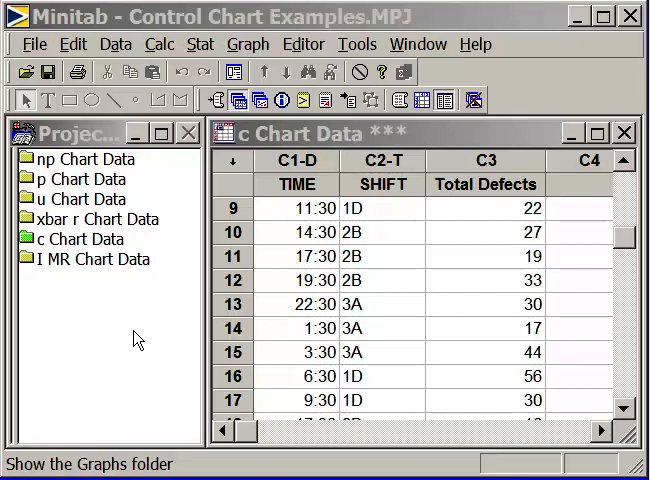
pyautogui.moveTo(52, 272)
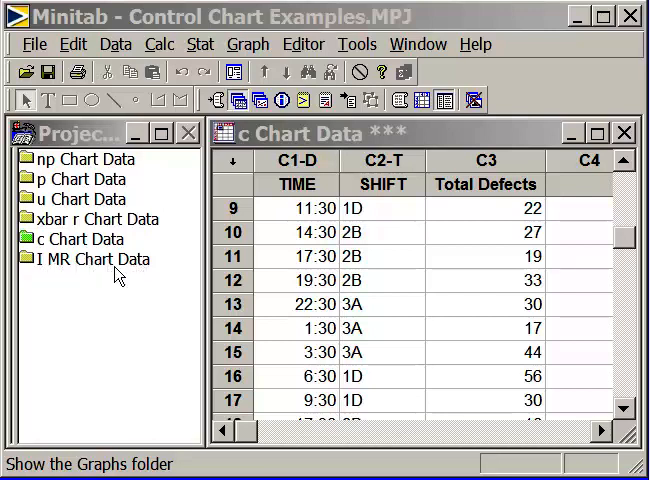
# - Open the I MR Chart Data worksheet from the Project Manager and maximize it
pyautogui.click(96, 260)
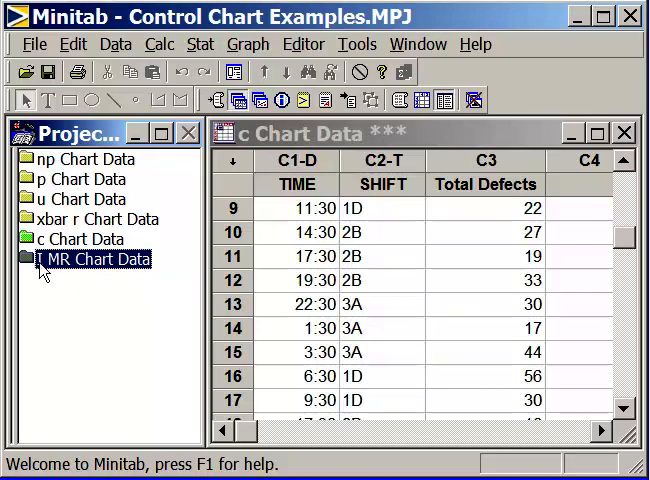
pyautogui.doubleClick(96, 260)
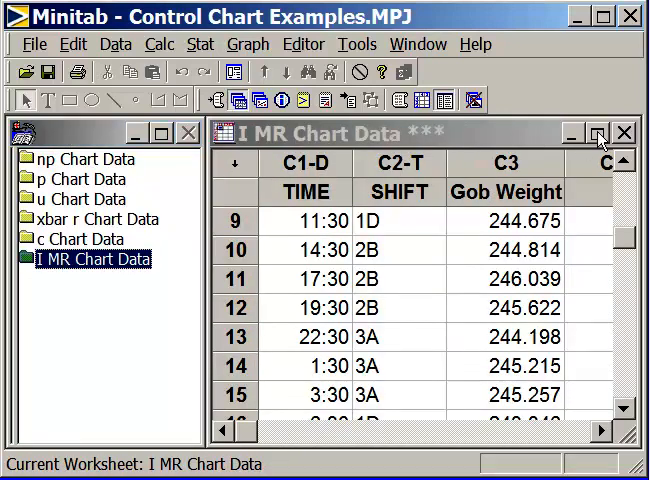
pyautogui.click(598, 132)
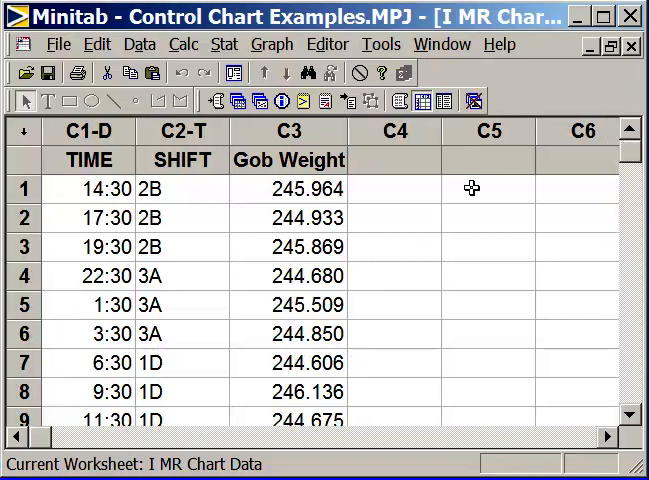
pyautogui.moveTo(270, 200)
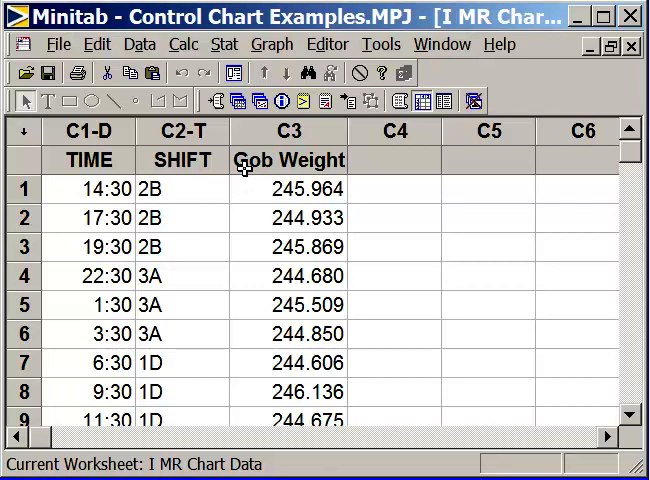
pyautogui.moveTo(276, 190)
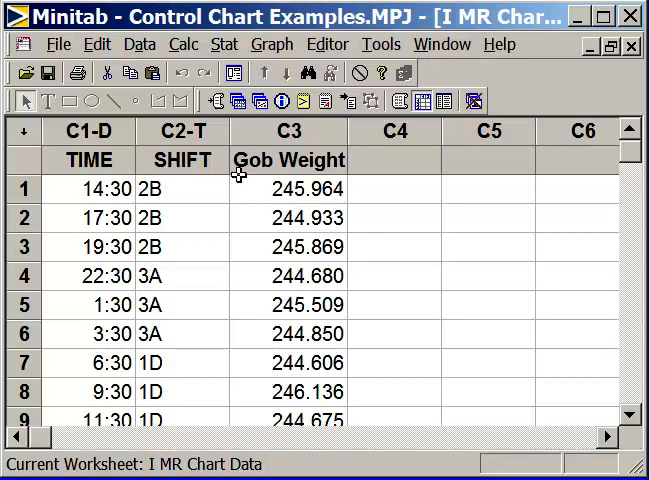
pyautogui.moveTo(248, 164)
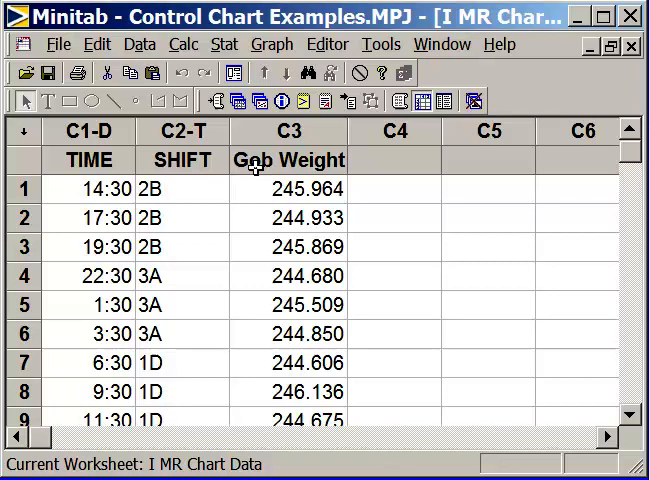
pyautogui.moveTo(468, 300)
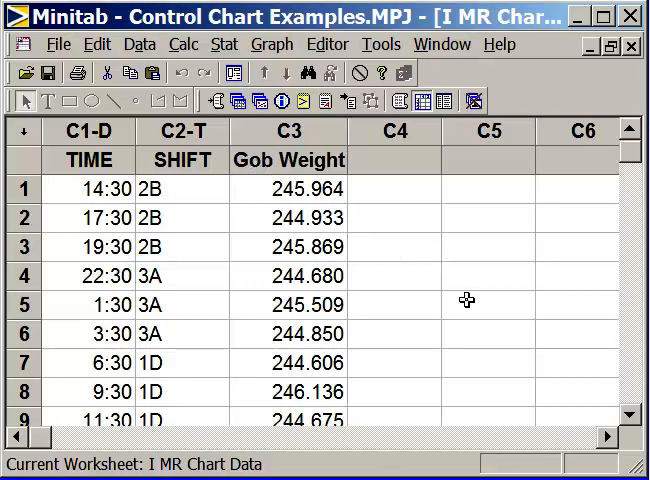
pyautogui.moveTo(296, 330)
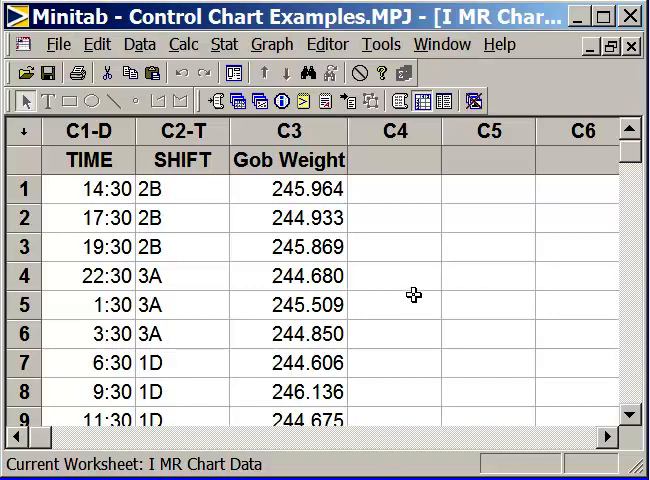
pyautogui.moveTo(404, 284)
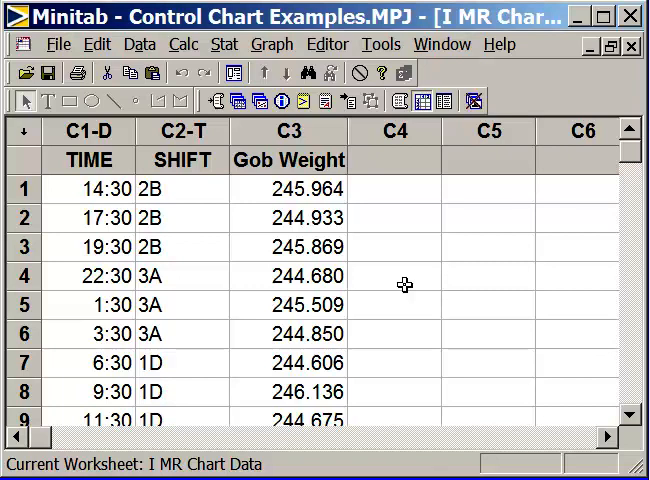
pyautogui.moveTo(442, 286)
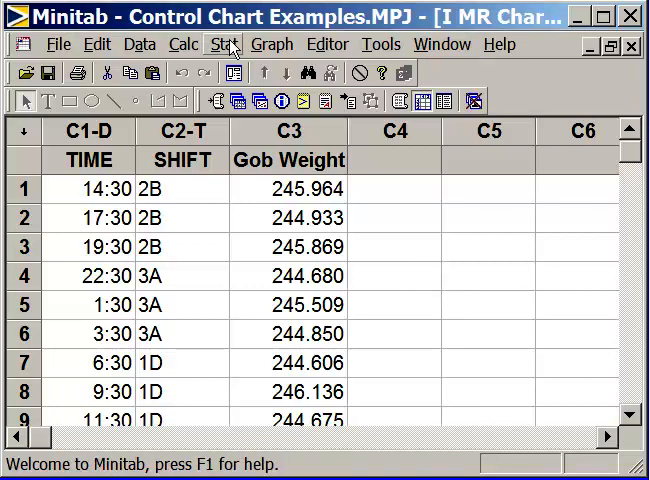
# - Create an I-MR control chart with Gob Weight as the charted variable
pyautogui.click(224, 44)
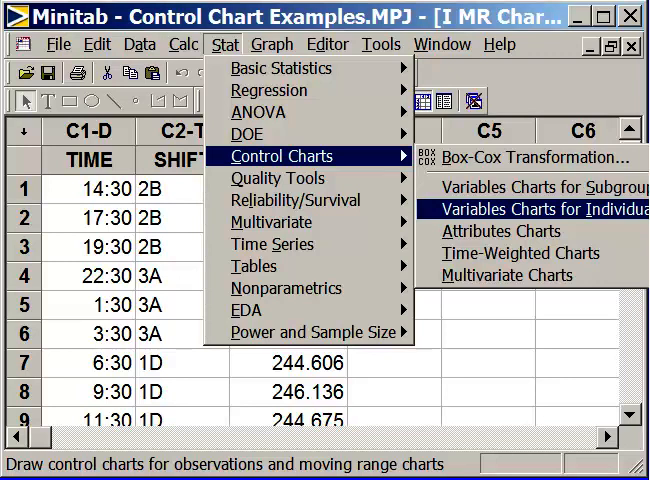
pyautogui.click(530, 208)
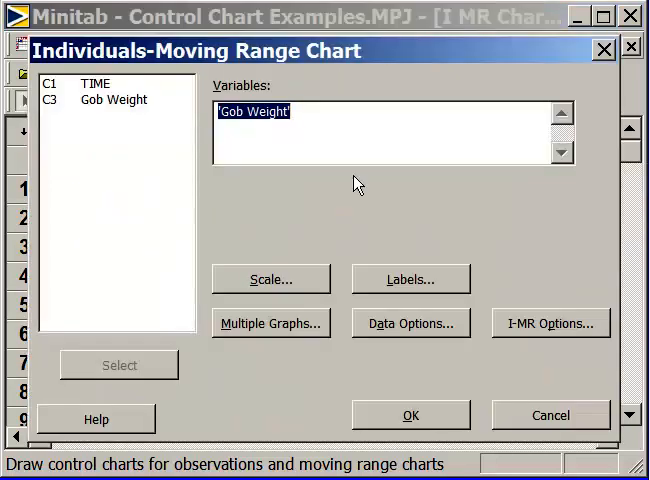
pyautogui.doubleClick(276, 112)
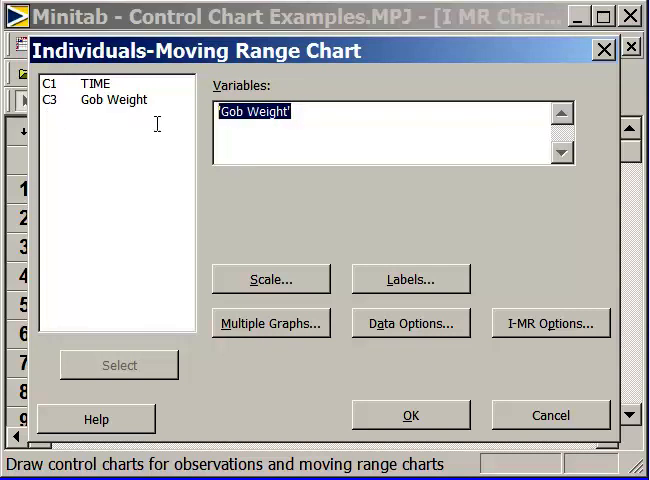
pyautogui.click(112, 100)
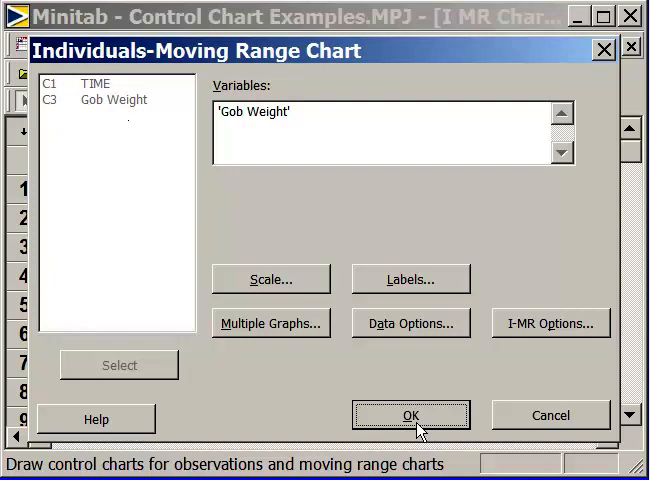
pyautogui.click(410, 416)
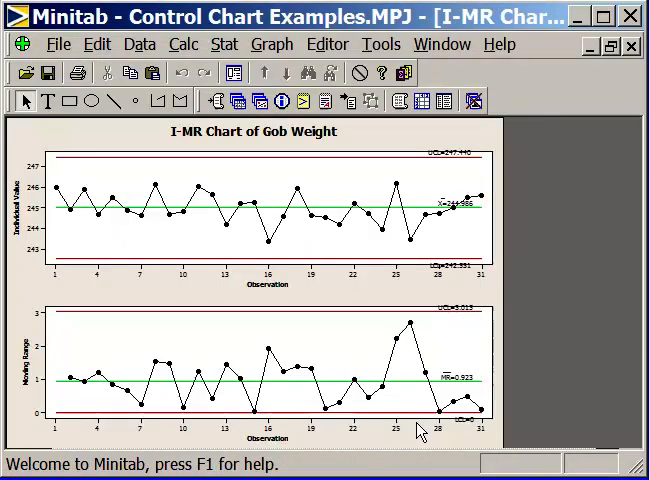
pyautogui.moveTo(576, 320)
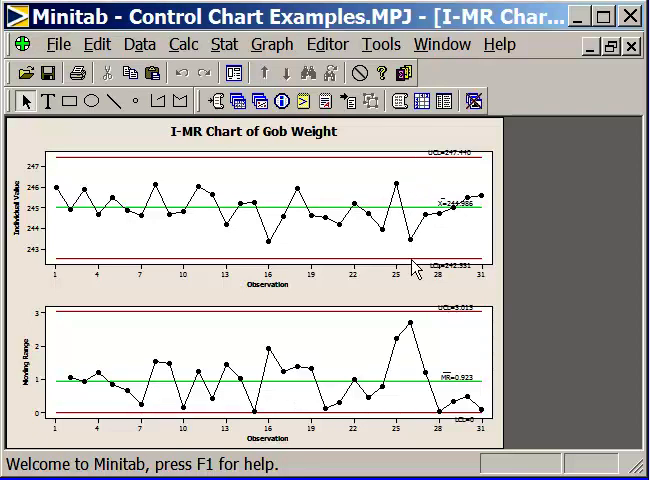
pyautogui.moveTo(420, 160)
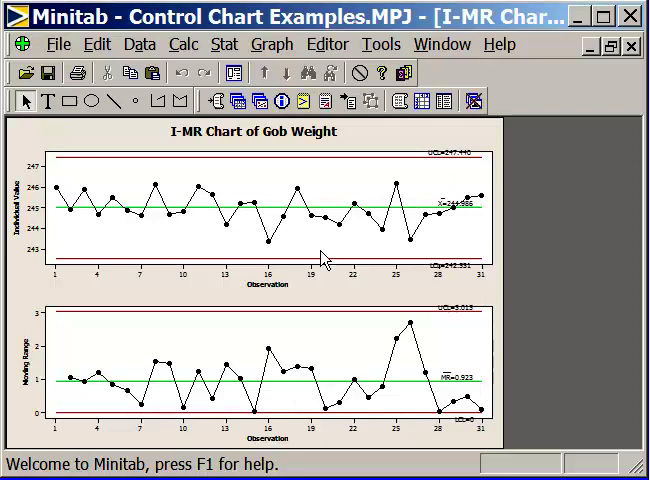
pyautogui.moveTo(340, 350)
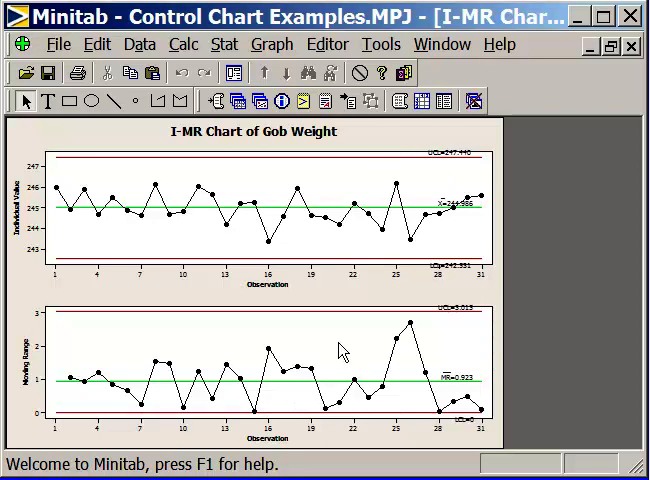
pyautogui.moveTo(460, 356)
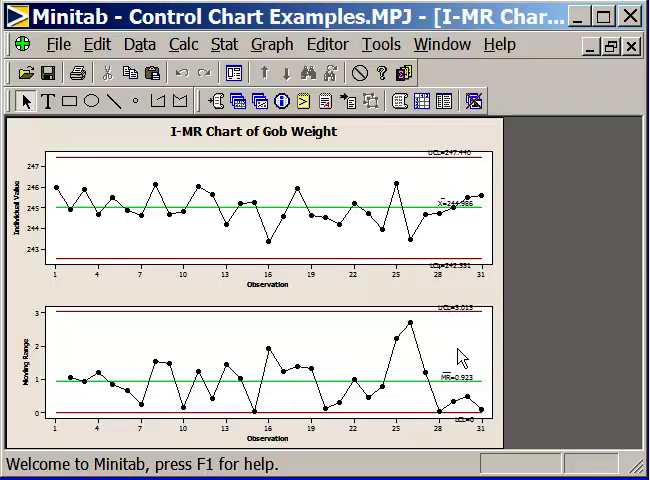
pyautogui.moveTo(140, 364)
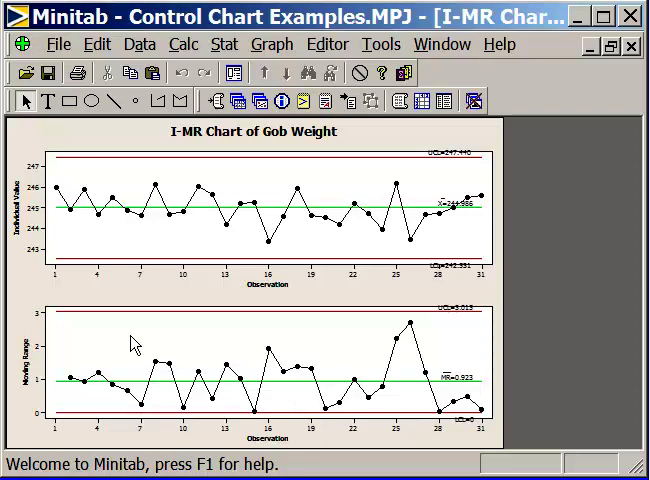
pyautogui.moveTo(150, 264)
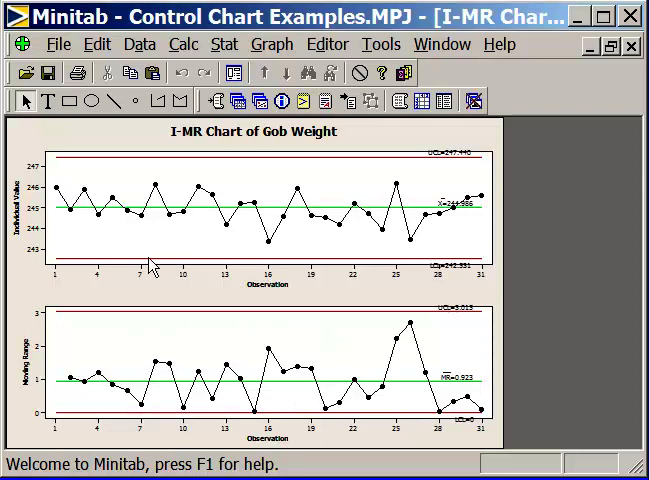
pyautogui.moveTo(88, 392)
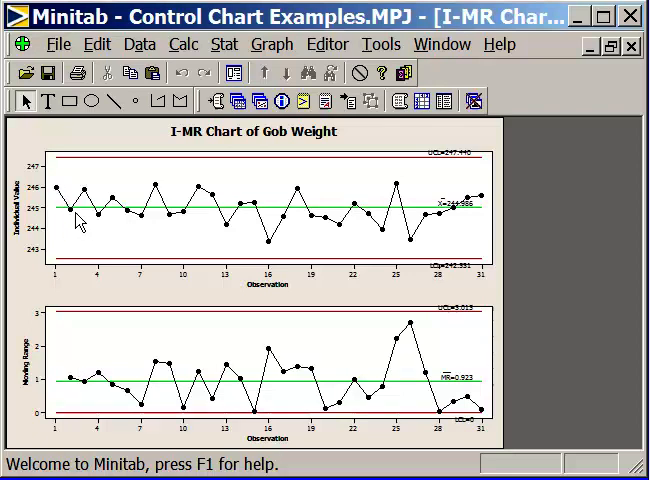
pyautogui.moveTo(56, 192)
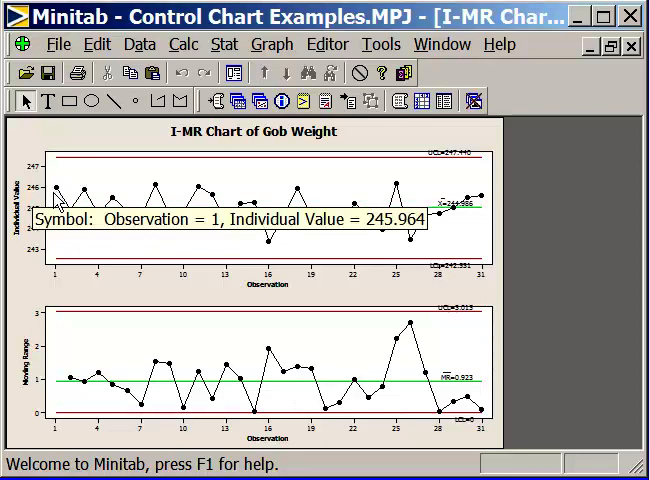
pyautogui.moveTo(70, 388)
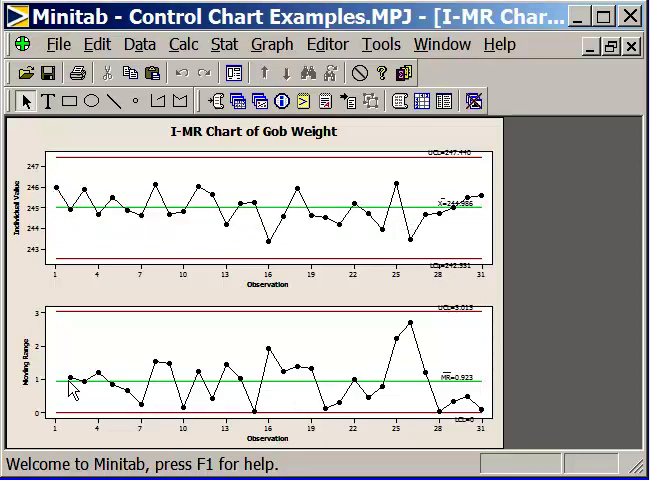
pyautogui.moveTo(88, 380)
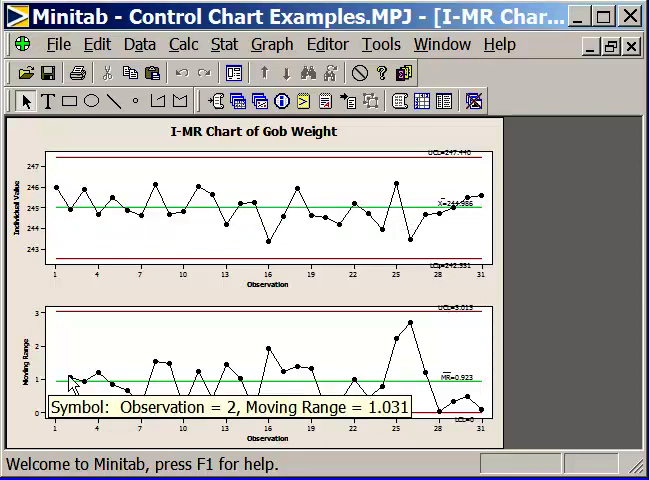
pyautogui.moveTo(96, 240)
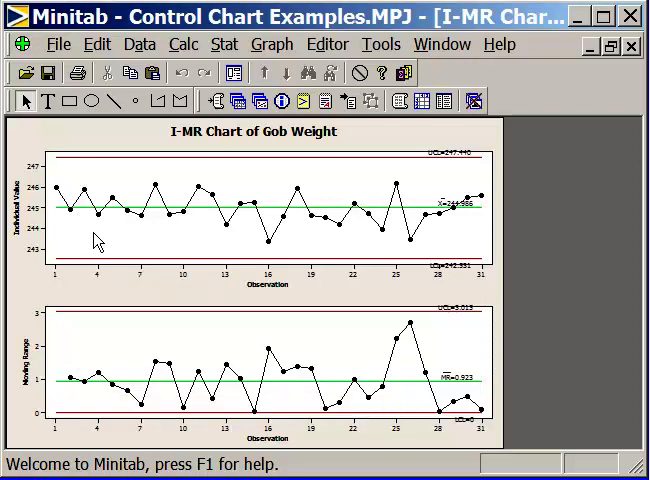
pyautogui.moveTo(104, 222)
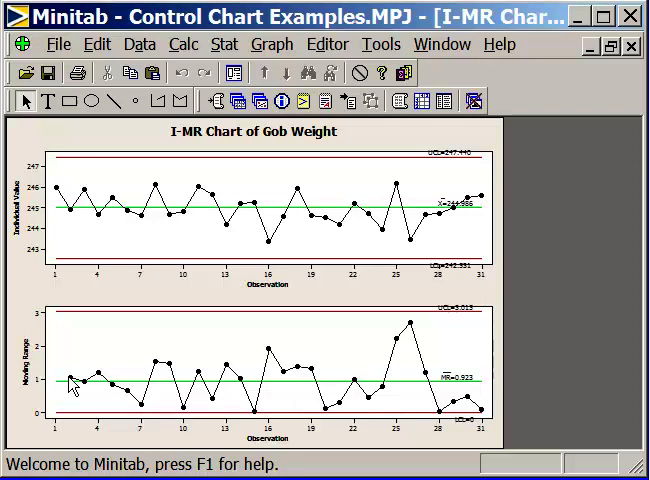
pyautogui.moveTo(120, 390)
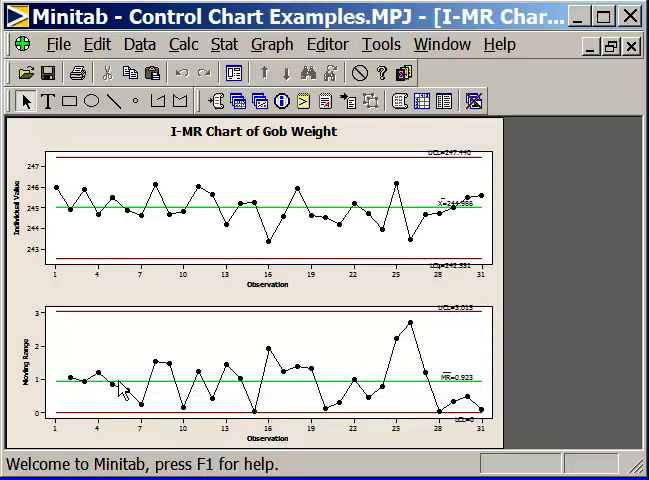
pyautogui.moveTo(222, 390)
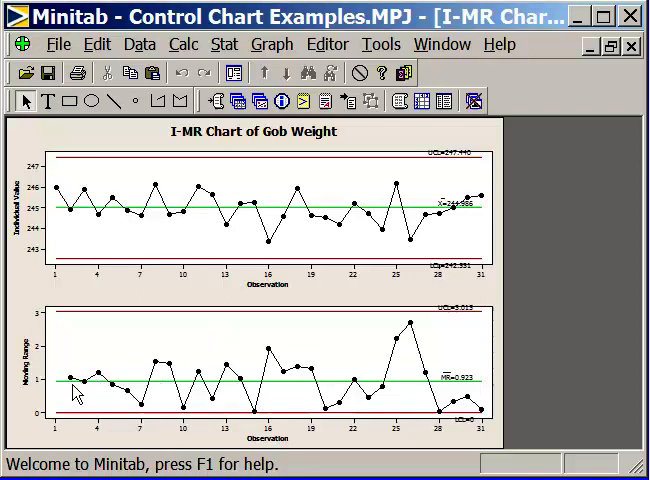
pyautogui.moveTo(138, 368)
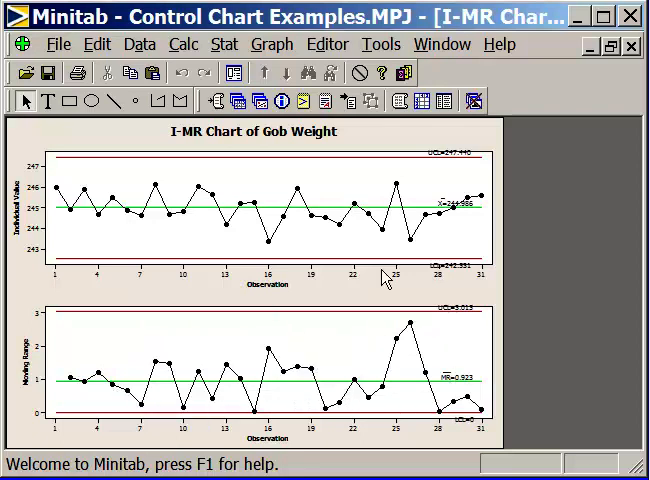
pyautogui.moveTo(378, 268)
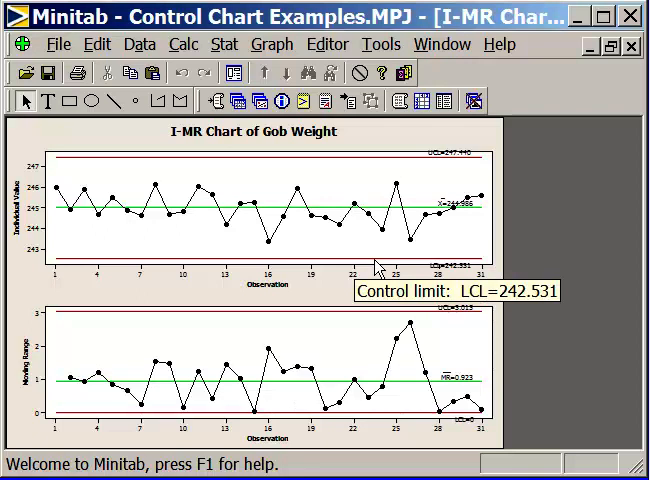
pyautogui.moveTo(398, 258)
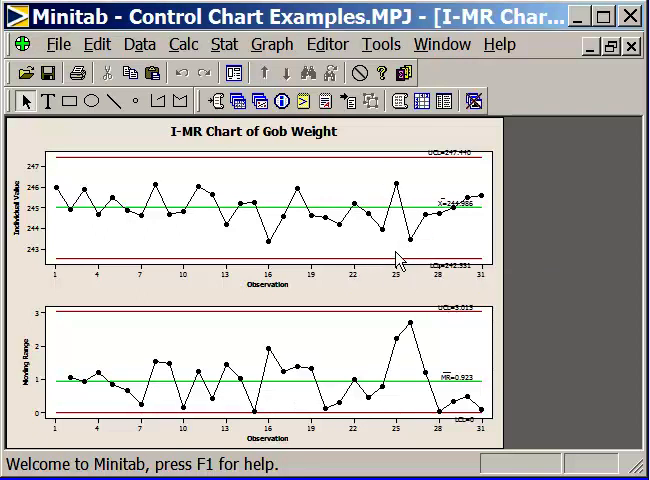
pyautogui.moveTo(394, 350)
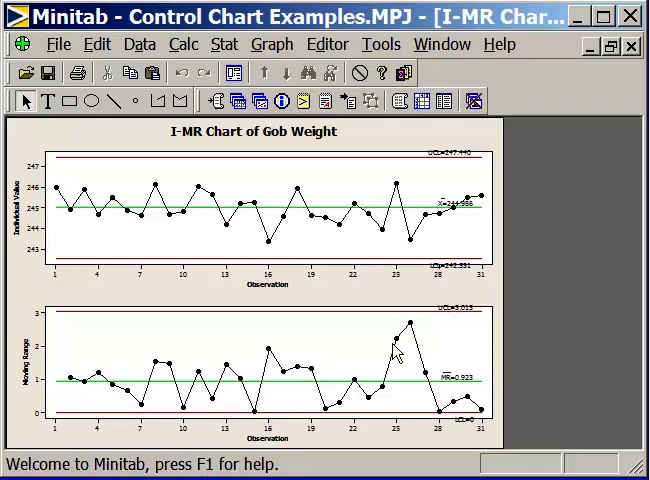
pyautogui.moveTo(190, 376)
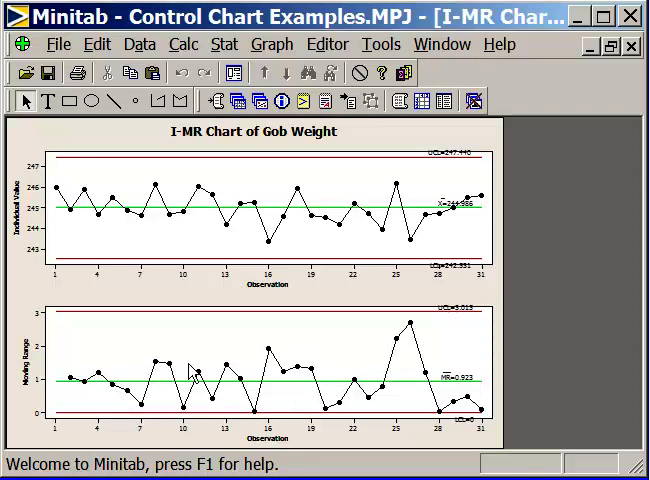
pyautogui.moveTo(360, 376)
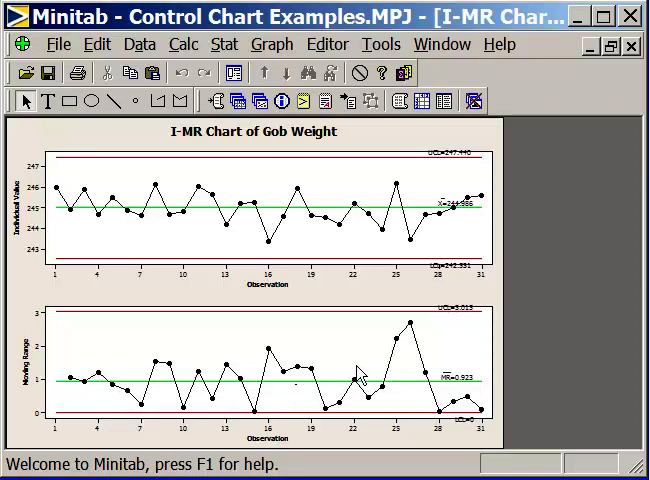
pyautogui.moveTo(450, 390)
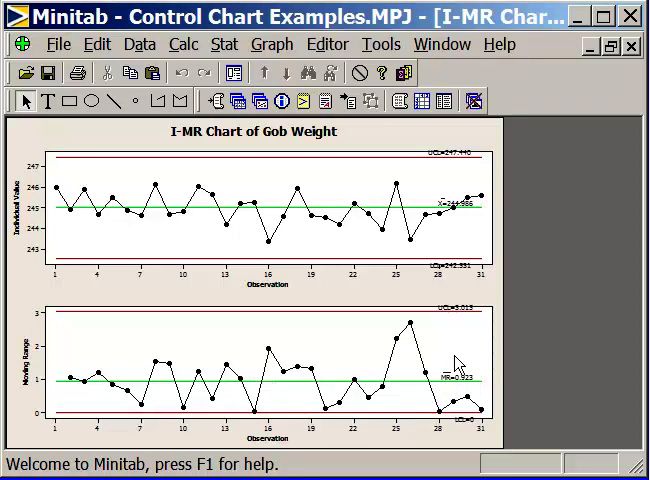
pyautogui.moveTo(464, 216)
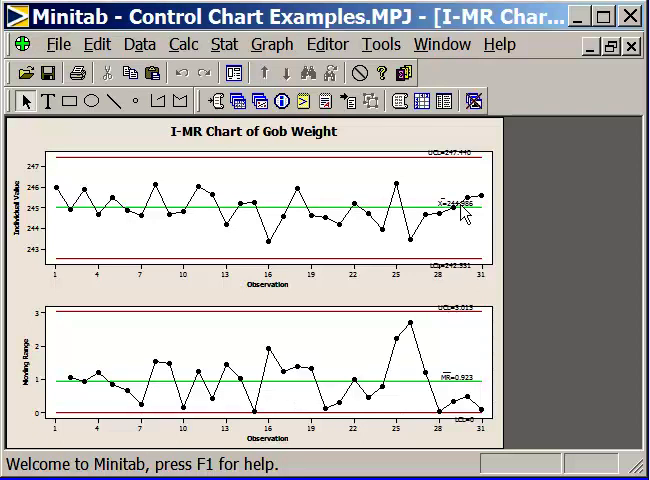
pyautogui.moveTo(440, 230)
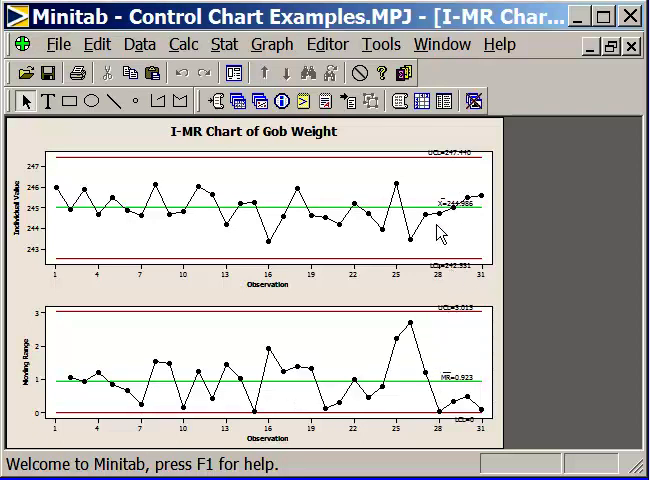
pyautogui.moveTo(336, 352)
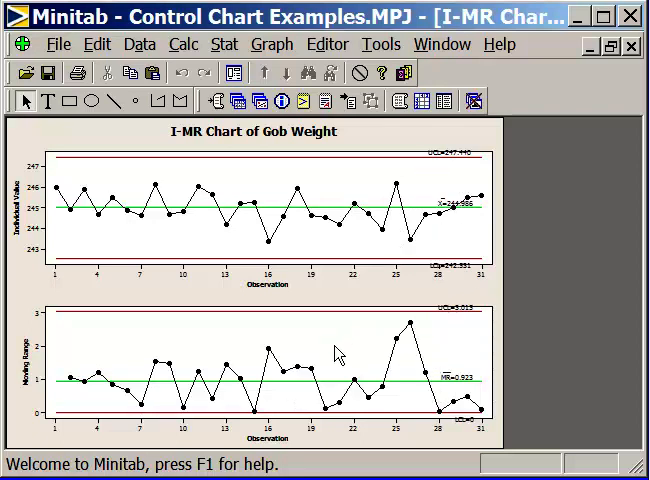
pyautogui.moveTo(136, 246)
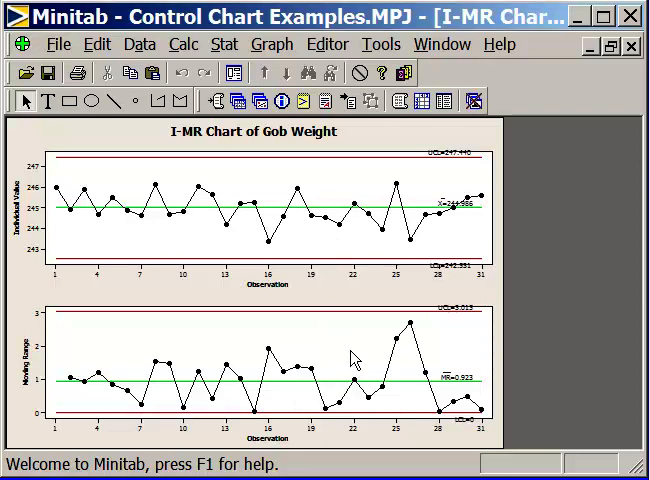
pyautogui.moveTo(116, 232)
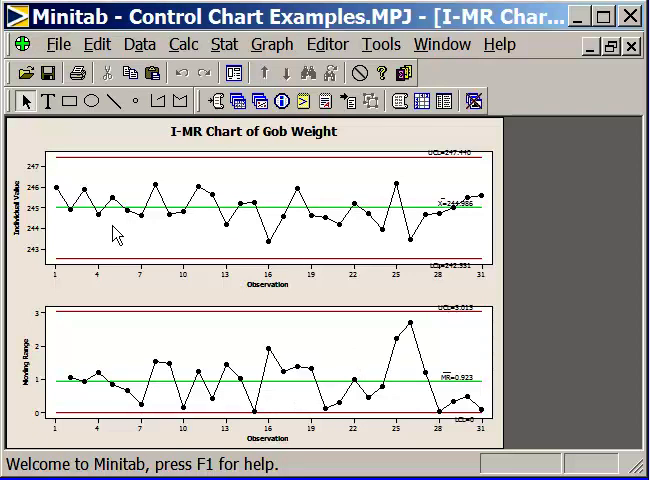
pyautogui.moveTo(82, 238)
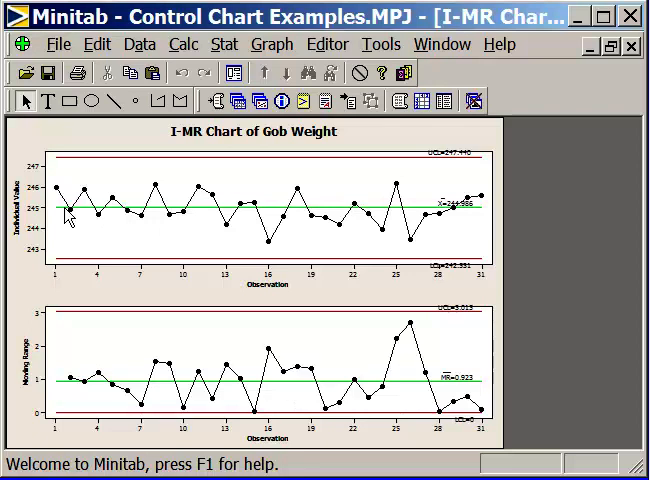
pyautogui.moveTo(130, 240)
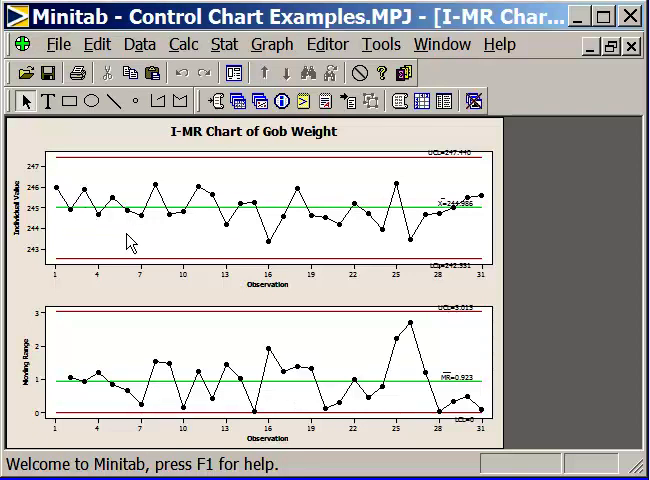
pyautogui.moveTo(144, 246)
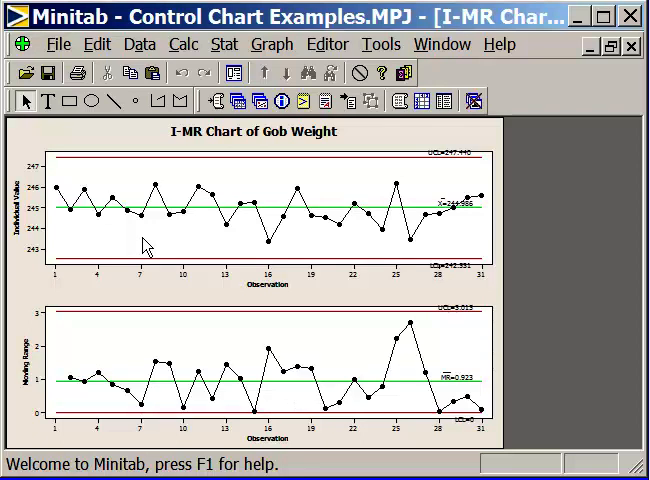
pyautogui.moveTo(308, 172)
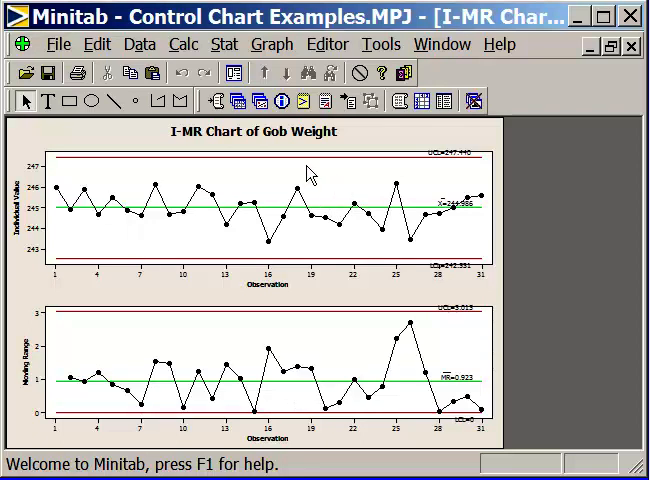
pyautogui.moveTo(280, 100)
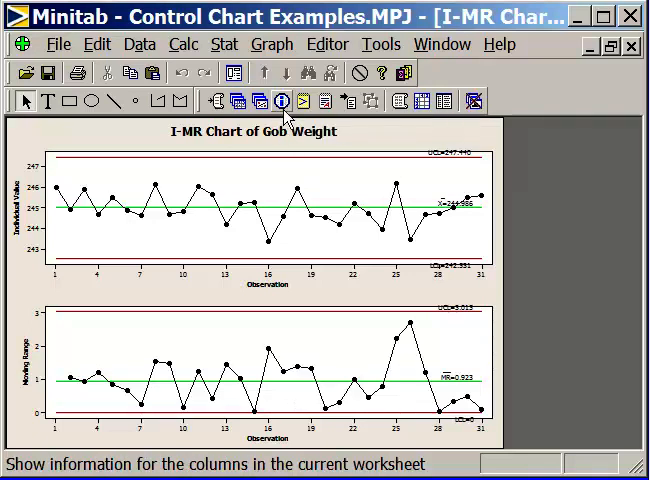
pyautogui.moveTo(230, 100)
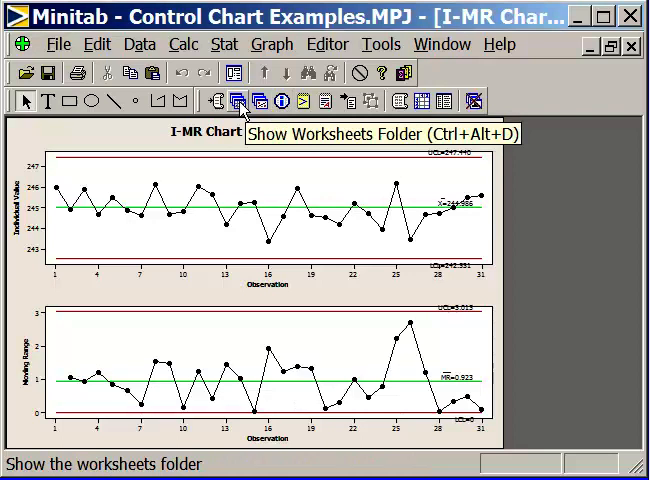
# - Show the project's worksheet list to reach the xbar r Chart Data worksheet
pyautogui.click(240, 100)
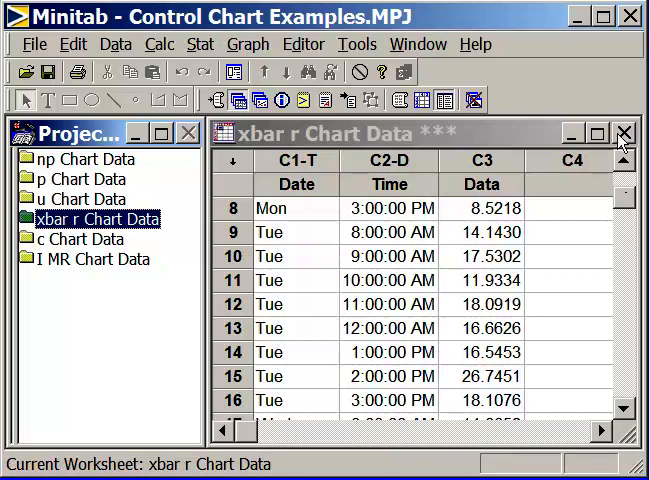
# - Close the Project Manager so the xbar r Chart Data worksheet fills the window
pyautogui.click(624, 132)
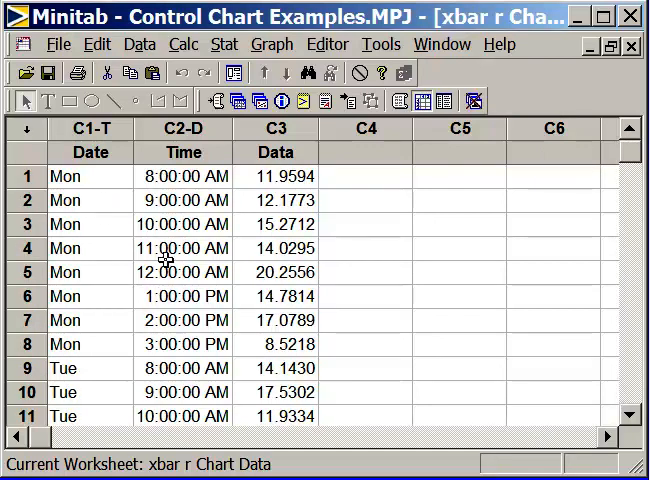
pyautogui.moveTo(448, 270)
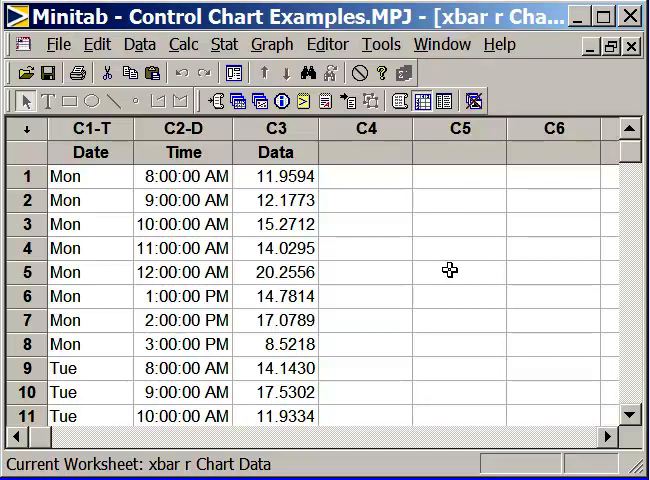
pyautogui.moveTo(236, 224)
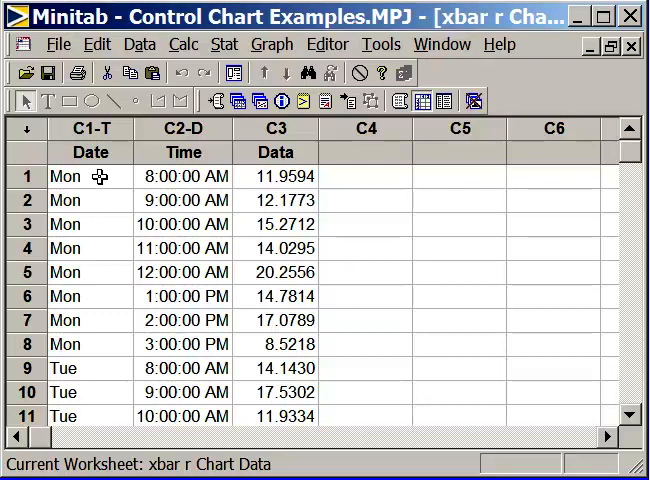
pyautogui.moveTo(64, 176); pyautogui.dragTo(300, 224)
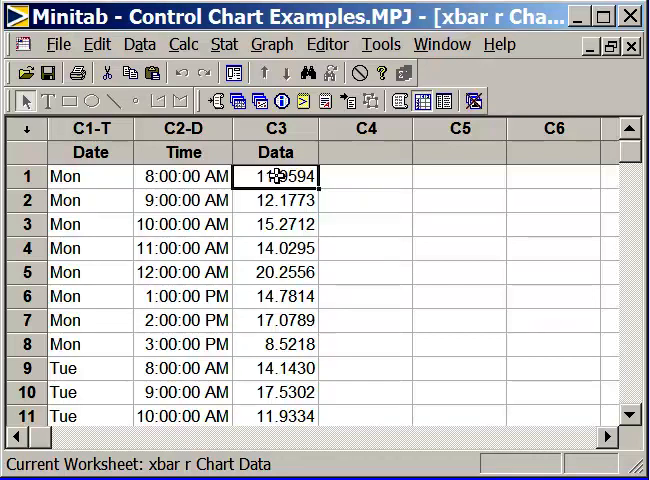
pyautogui.moveTo(276, 176); pyautogui.dragTo(276, 248)
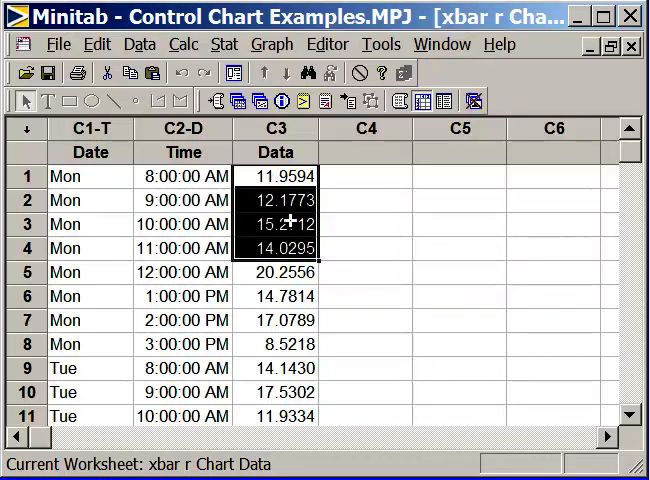
pyautogui.moveTo(404, 200)
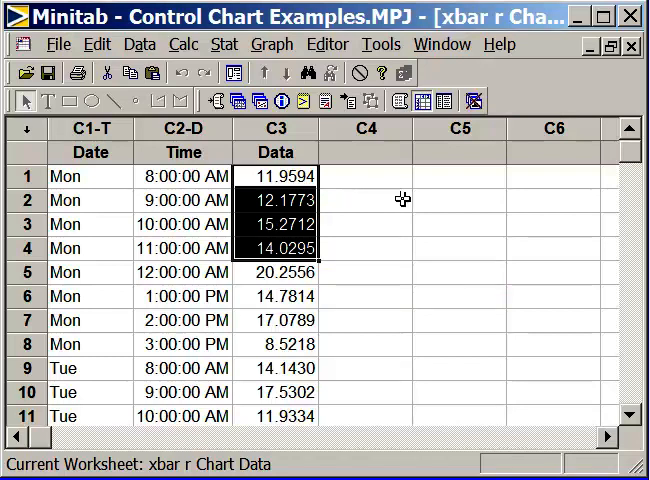
pyautogui.moveTo(316, 212)
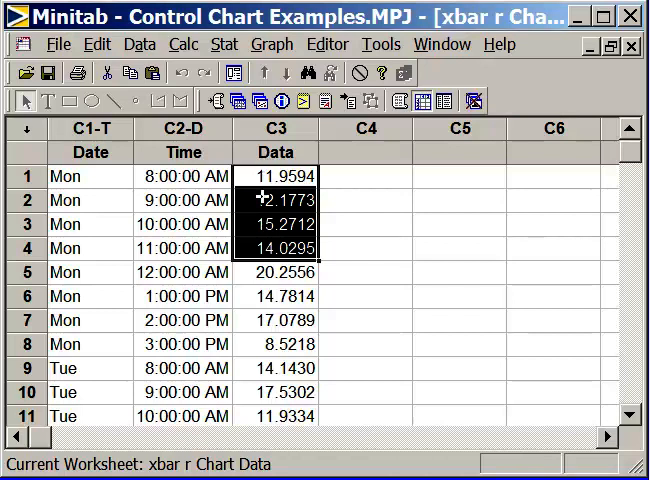
pyautogui.moveTo(252, 224)
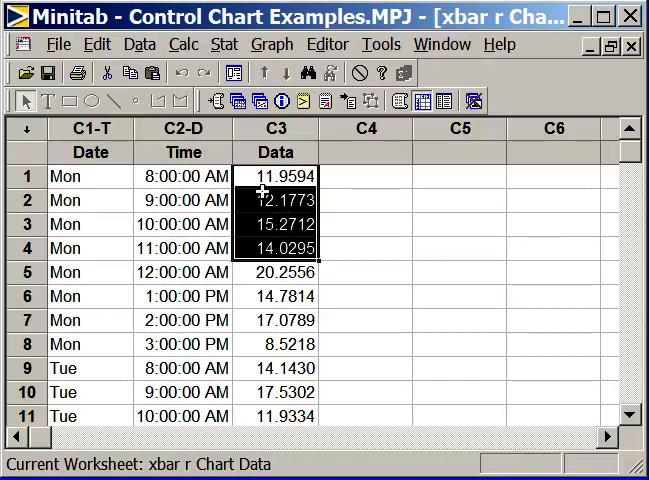
pyautogui.moveTo(384, 220)
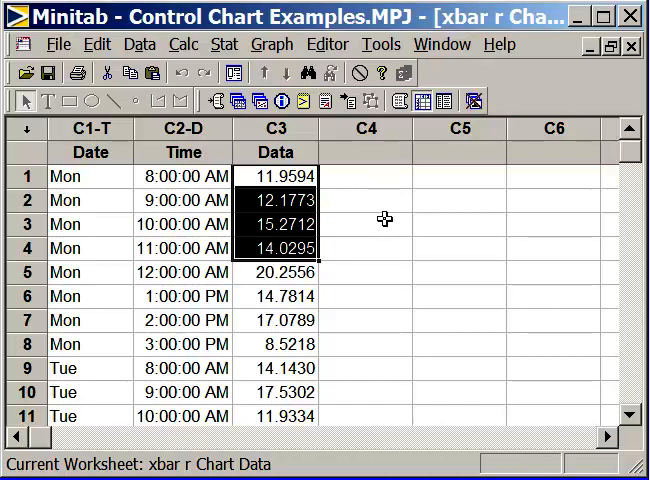
pyautogui.click(368, 224)
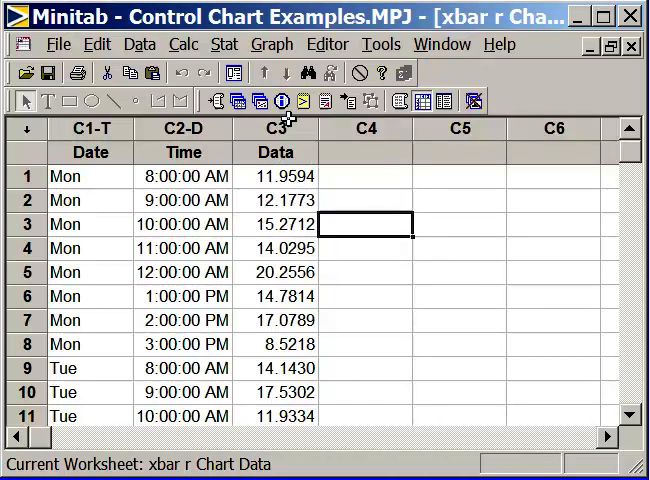
# - Create an Xbar-R chart of Data with a subgroup size of 4
pyautogui.click(224, 44)
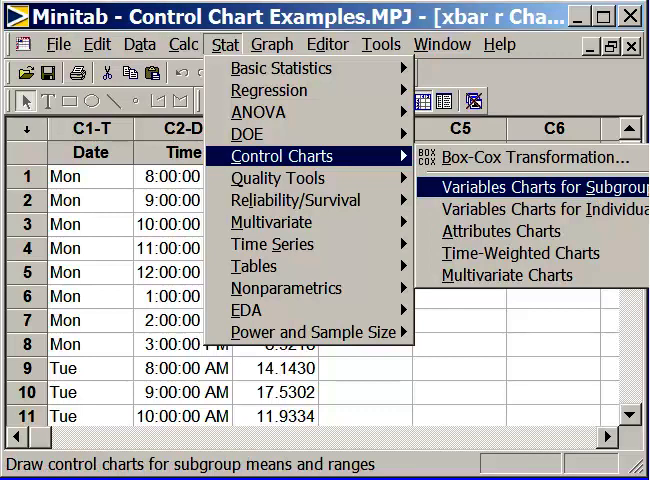
pyautogui.click(544, 184)
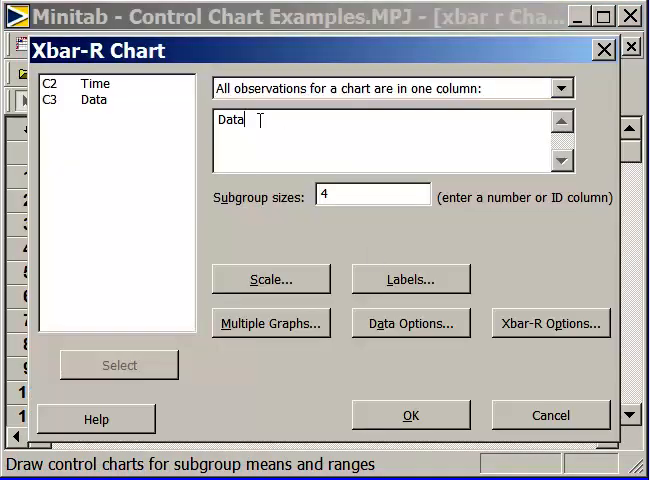
pyautogui.doubleClick(232, 120)
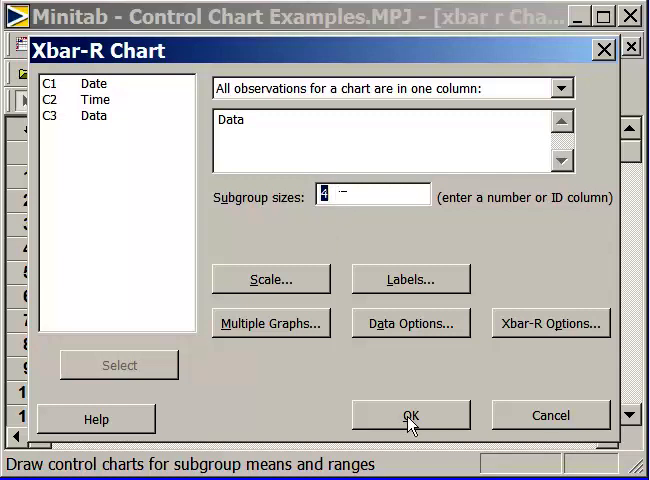
pyautogui.click(408, 416)
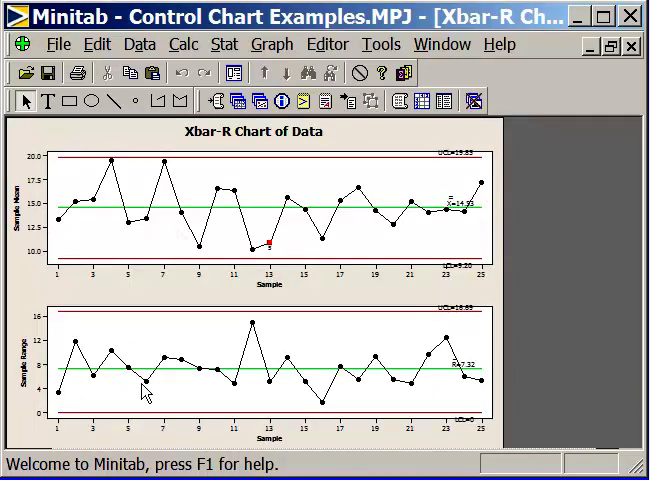
pyautogui.moveTo(136, 228)
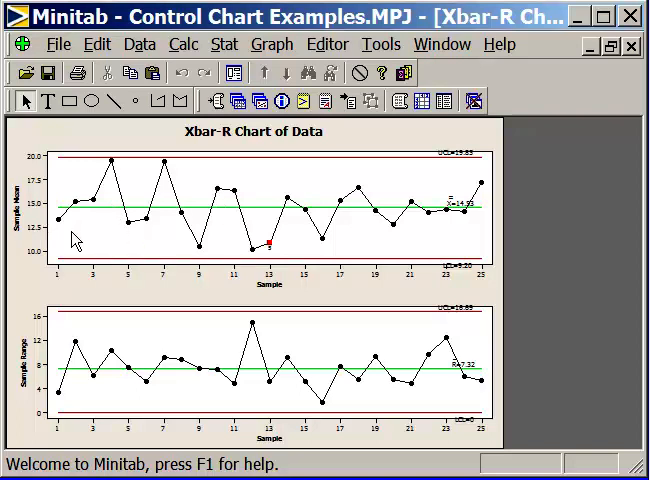
pyautogui.moveTo(62, 224)
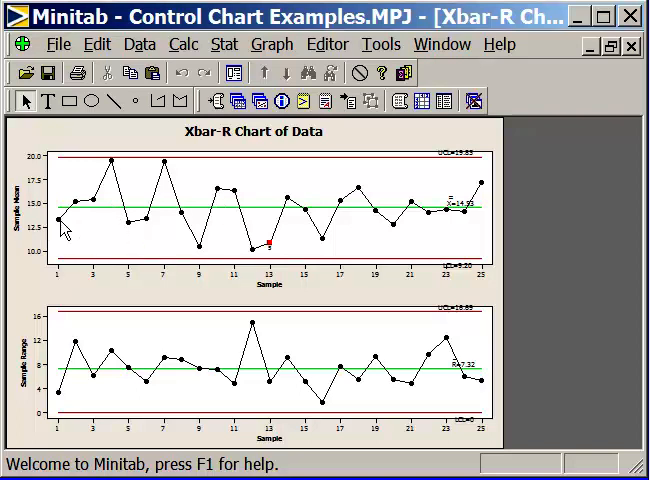
pyautogui.moveTo(116, 220)
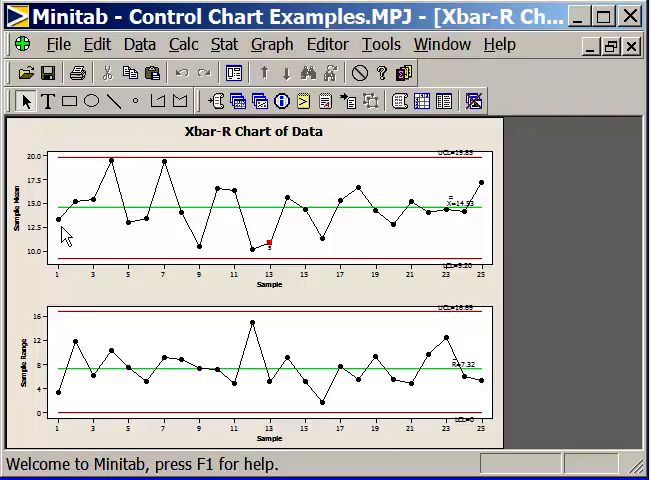
pyautogui.moveTo(84, 212)
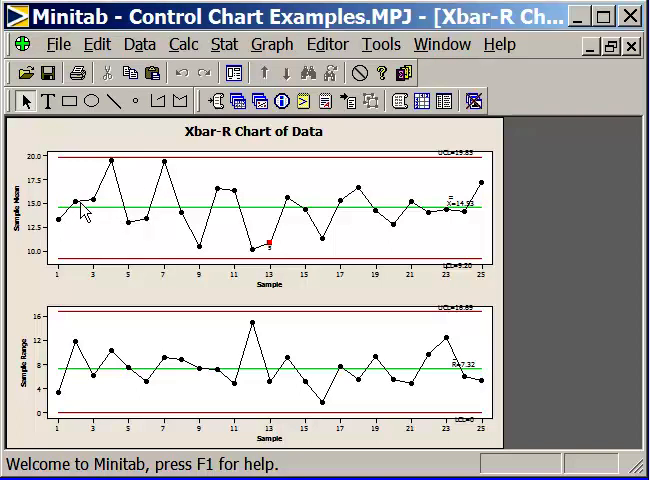
pyautogui.moveTo(124, 210)
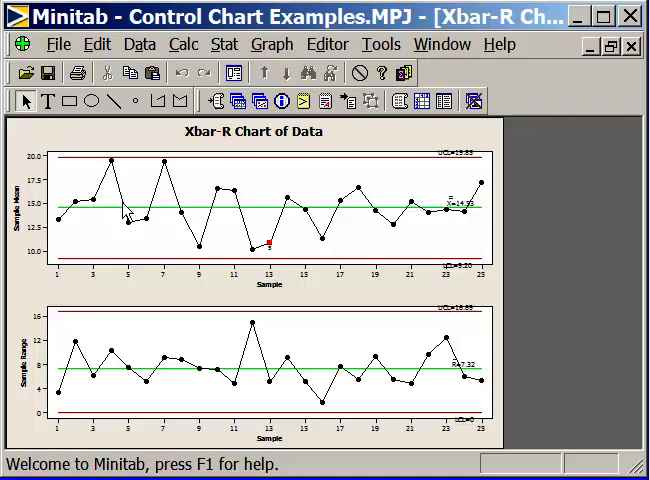
pyautogui.moveTo(350, 218)
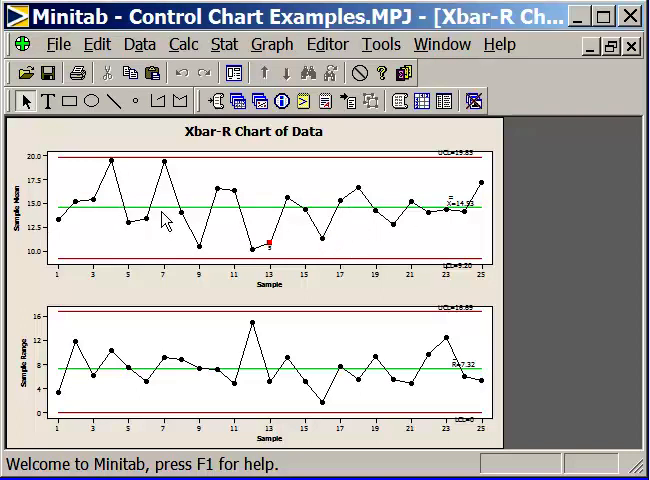
pyautogui.moveTo(482, 192)
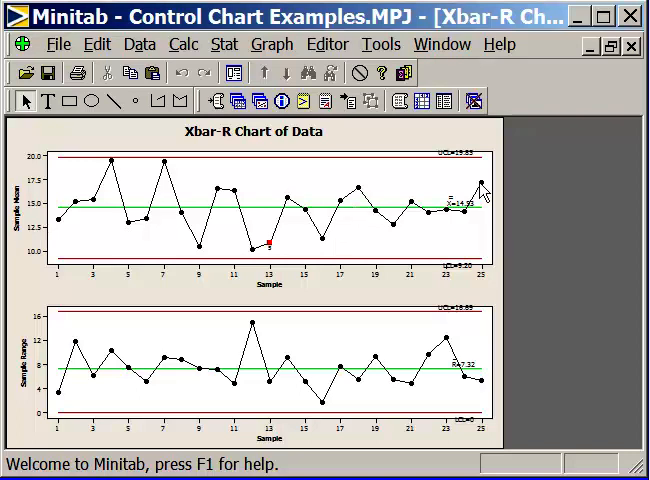
pyautogui.moveTo(450, 188)
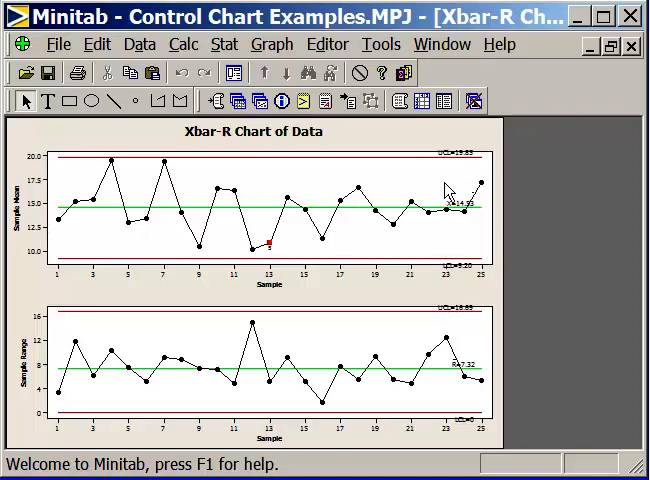
pyautogui.moveTo(440, 210)
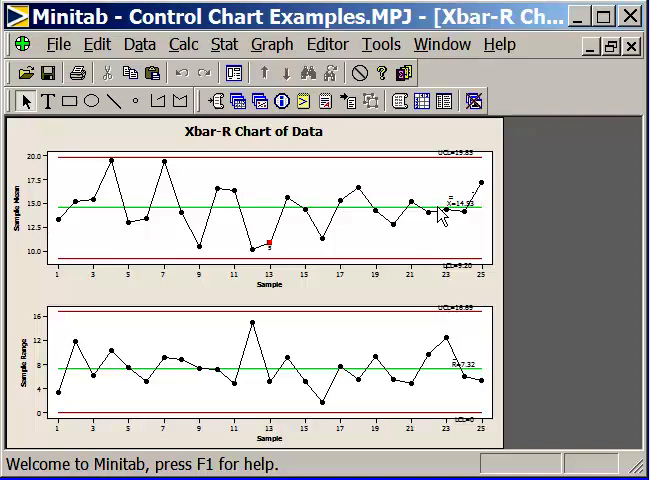
pyautogui.moveTo(258, 246)
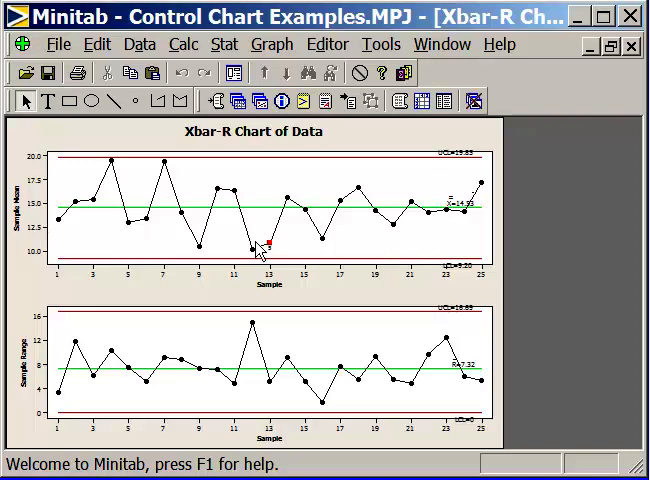
pyautogui.moveTo(144, 242)
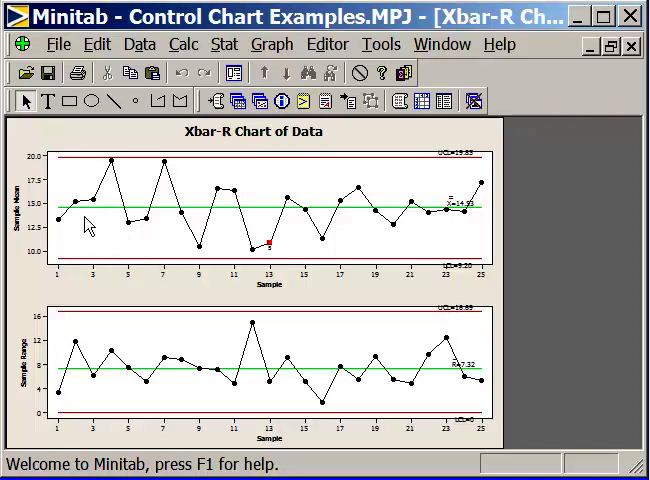
pyautogui.moveTo(100, 216)
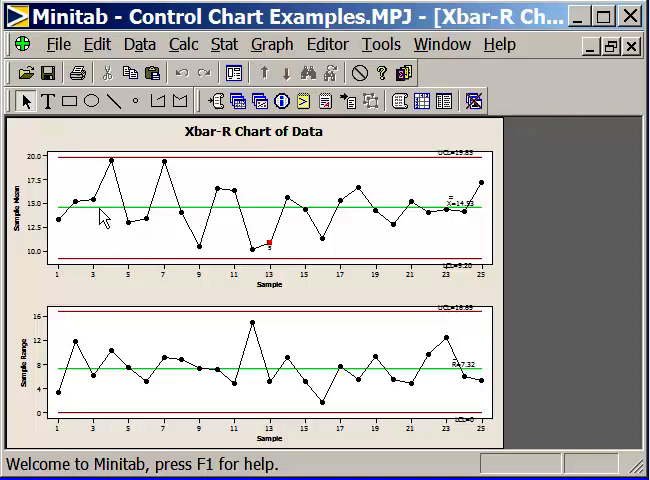
pyautogui.moveTo(174, 246)
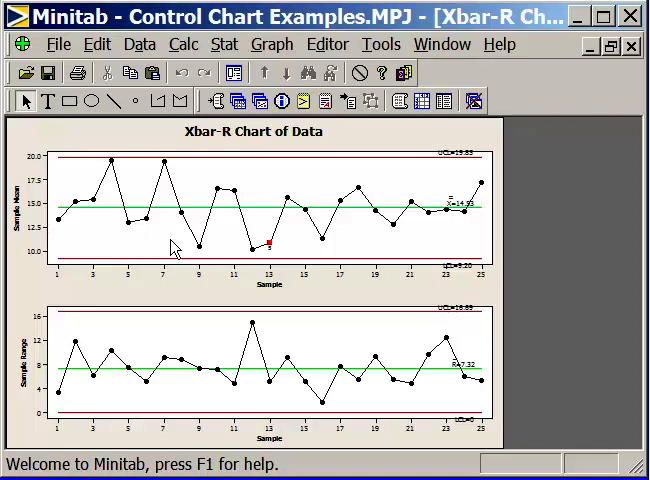
pyautogui.moveTo(252, 208)
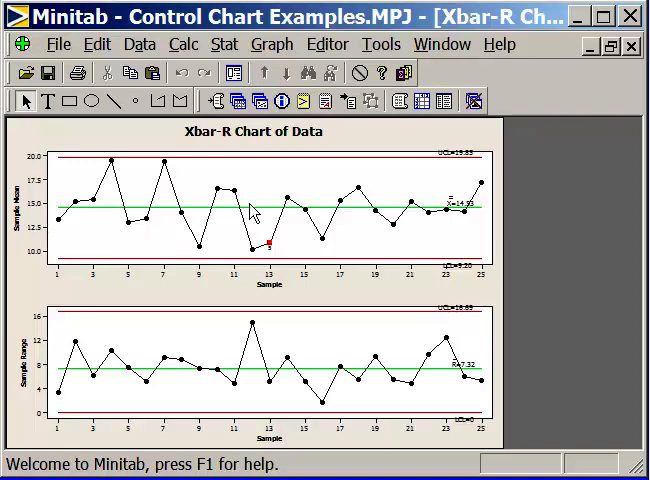
pyautogui.moveTo(364, 200)
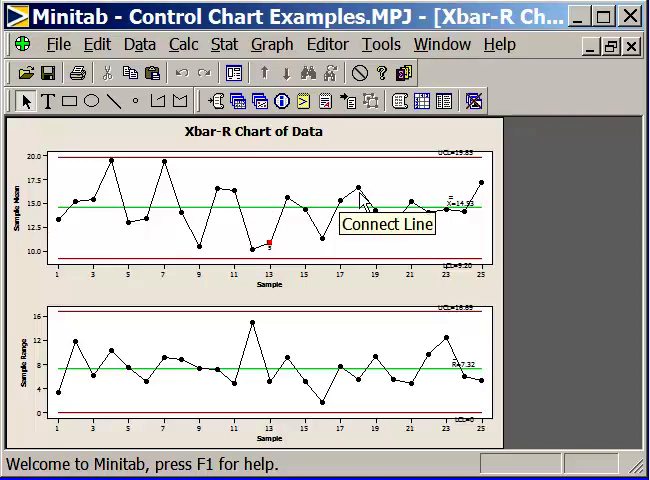
pyautogui.moveTo(354, 248)
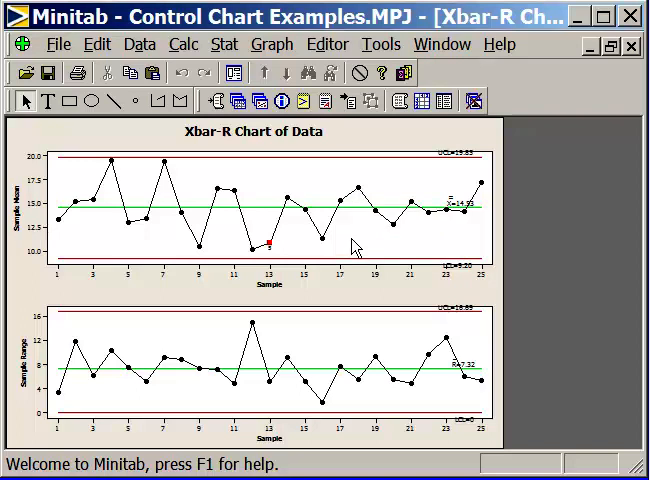
pyautogui.moveTo(80, 252)
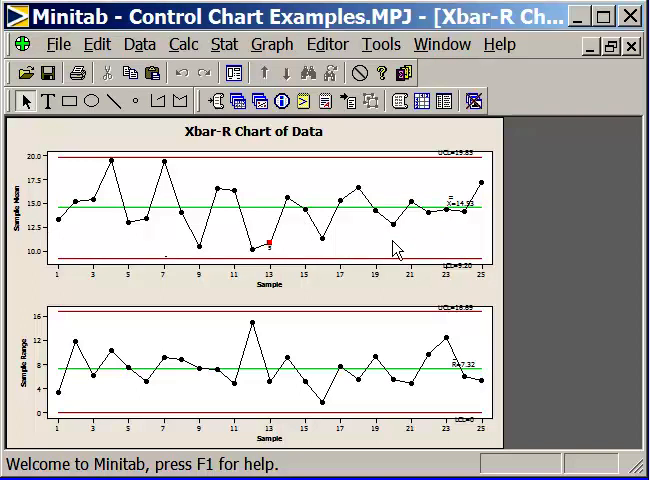
pyautogui.moveTo(80, 252)
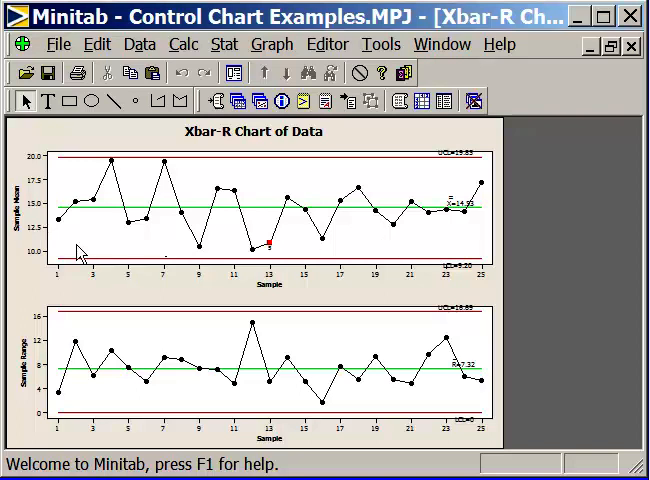
pyautogui.moveTo(88, 250)
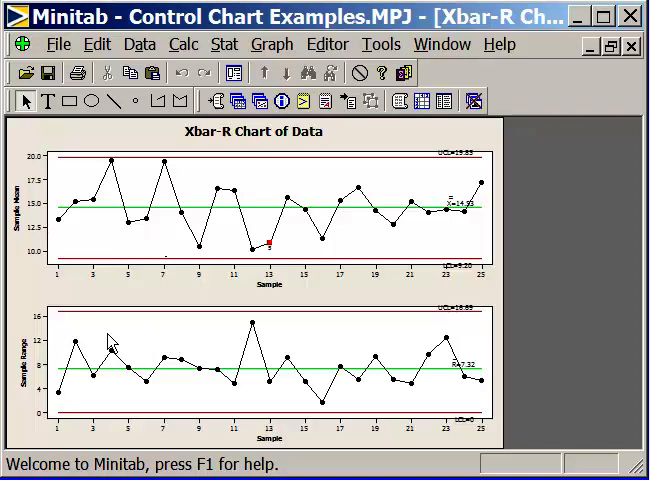
pyautogui.moveTo(170, 356)
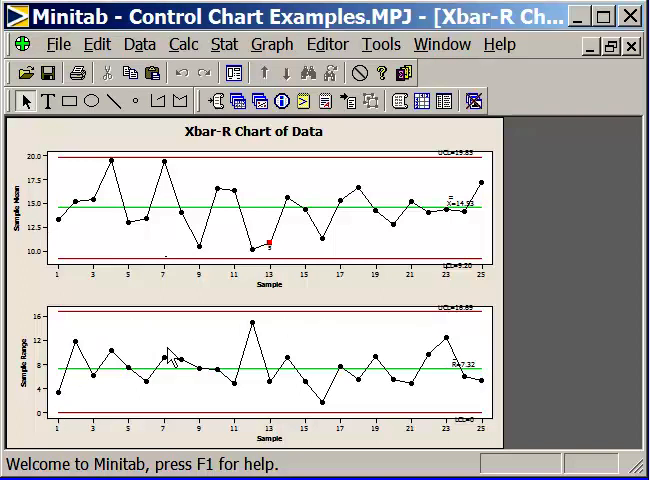
pyautogui.moveTo(424, 400)
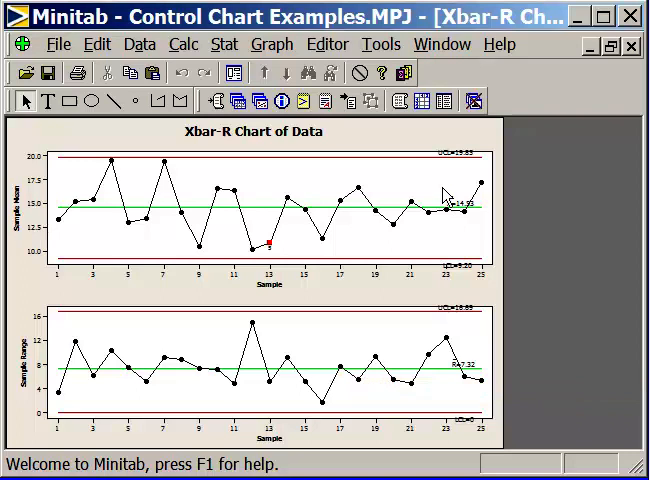
pyautogui.moveTo(424, 264)
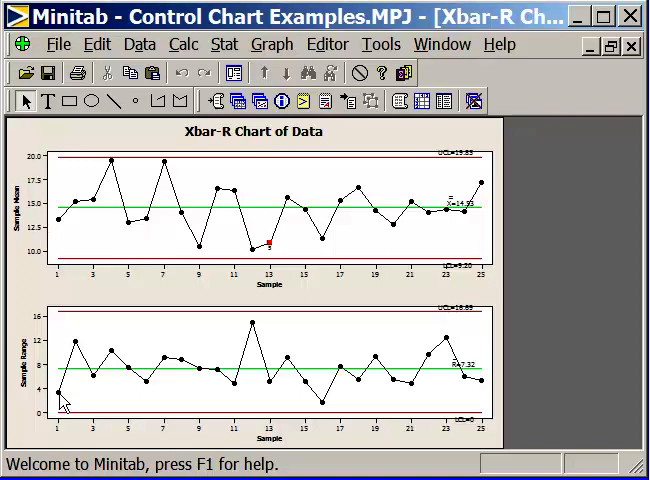
pyautogui.moveTo(58, 222)
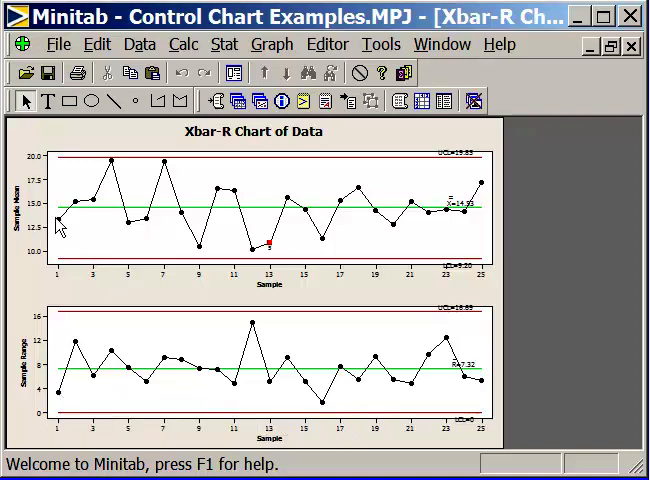
pyautogui.moveTo(62, 256)
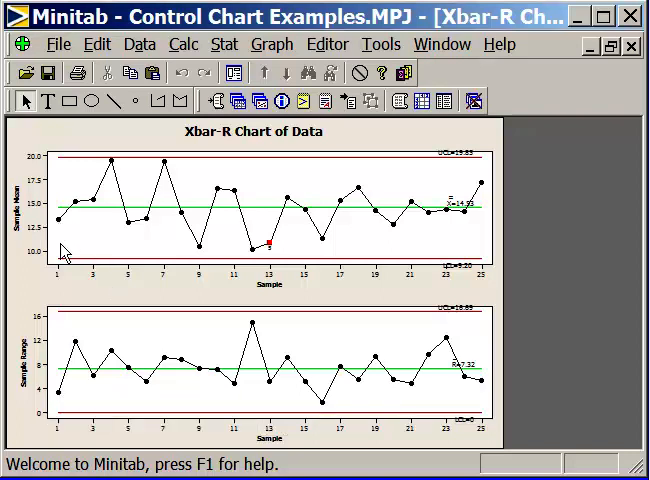
pyautogui.moveTo(80, 408)
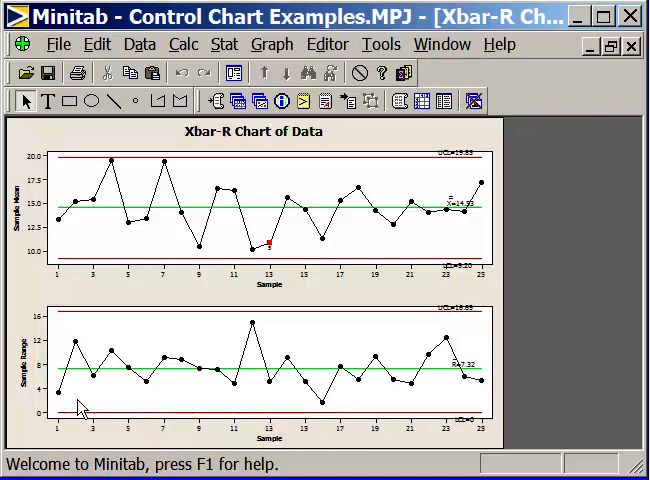
pyautogui.moveTo(88, 378)
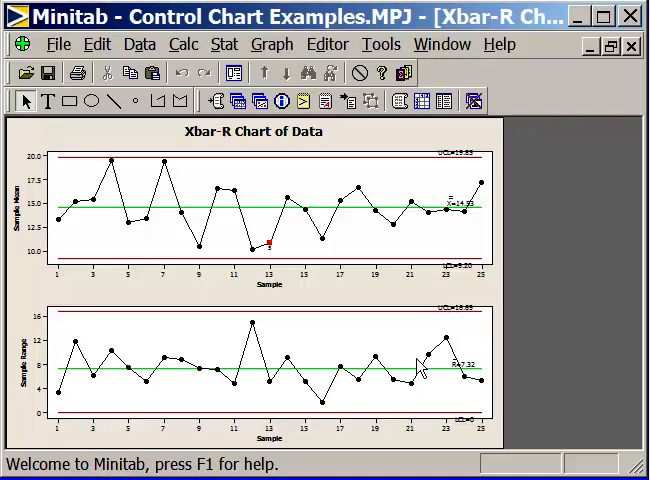
pyautogui.moveTo(60, 224)
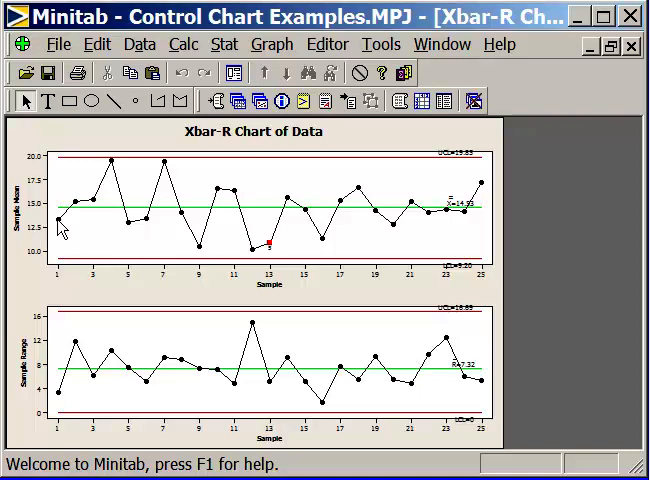
pyautogui.moveTo(228, 210)
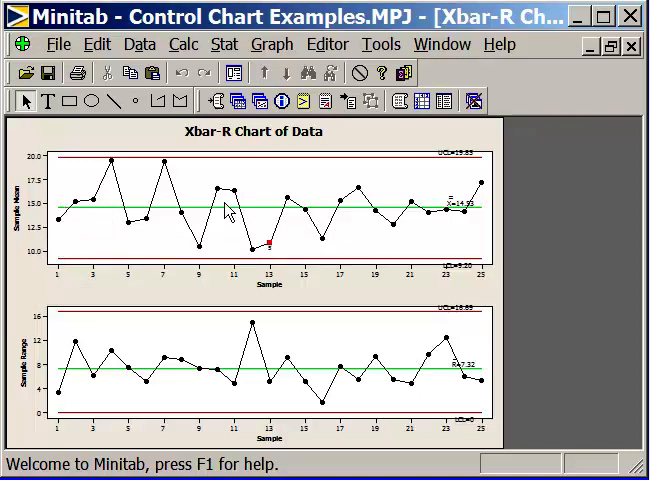
pyautogui.moveTo(62, 224)
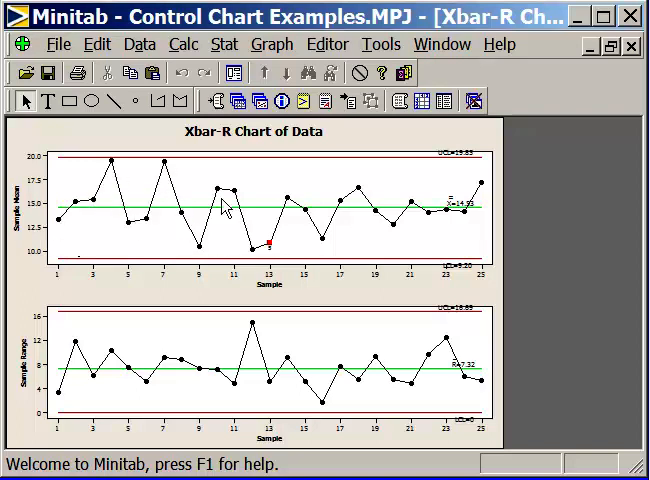
pyautogui.moveTo(530, 282)
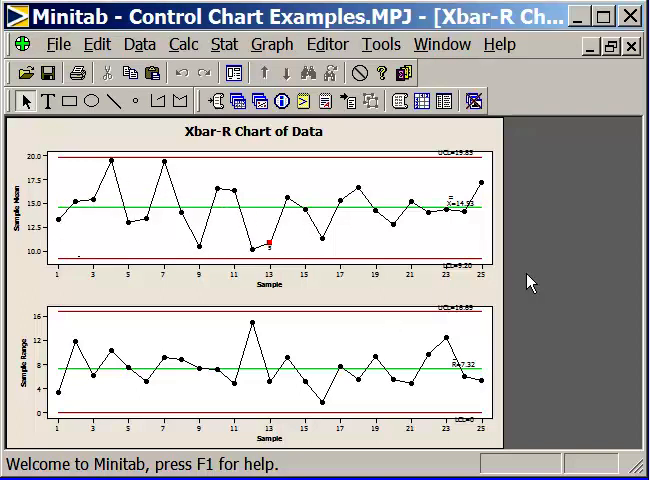
pyautogui.moveTo(556, 268)
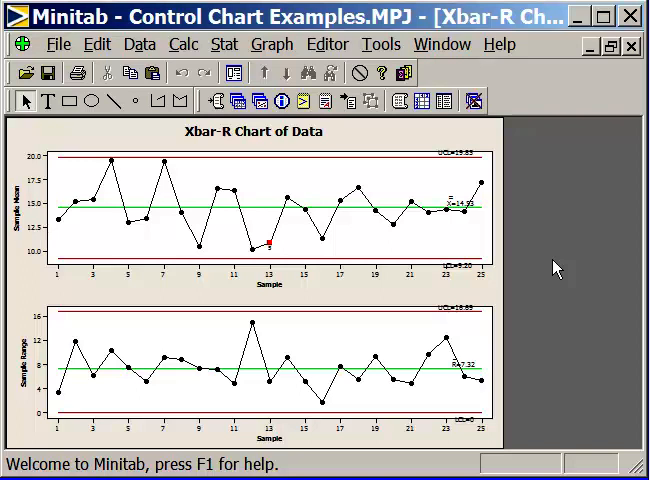